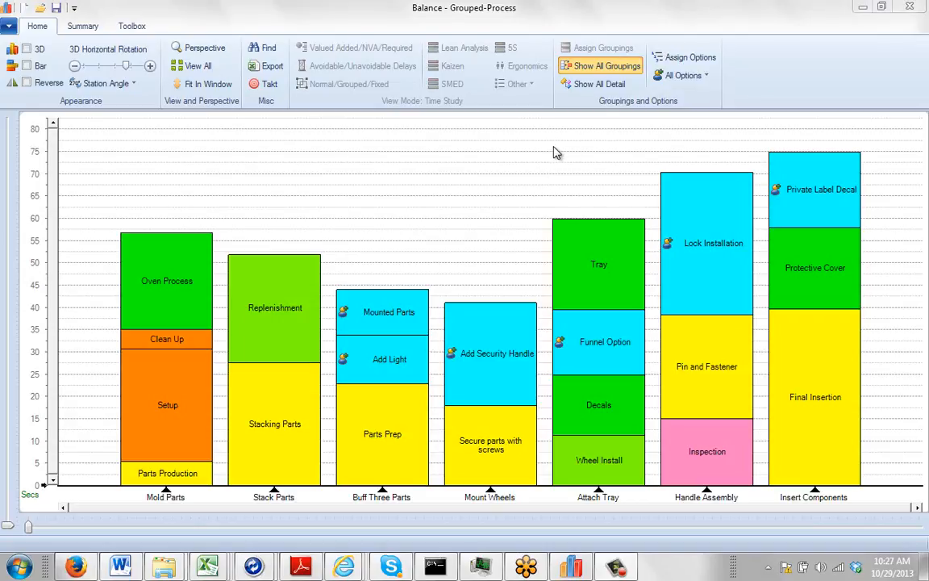
mouse_move(484, 240)
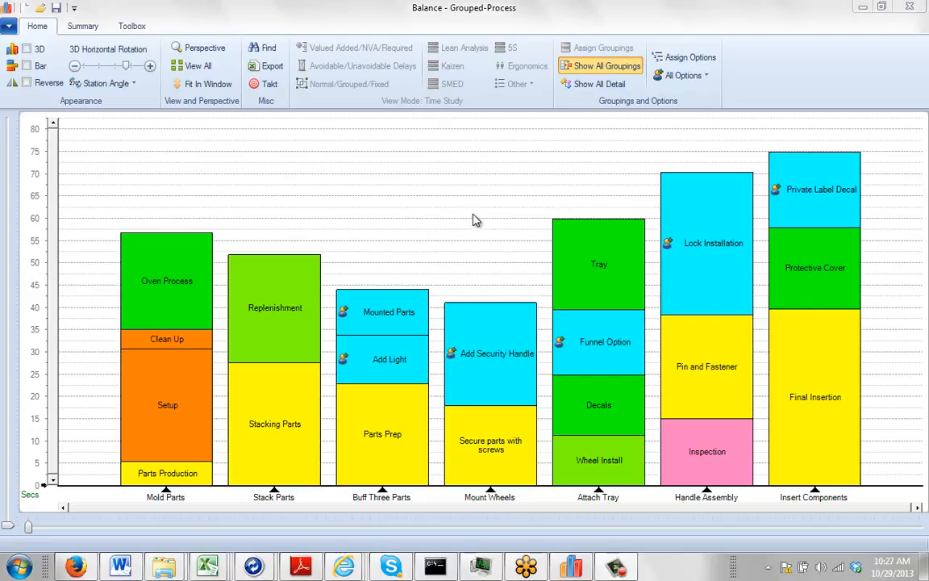
mouse_move(417, 524)
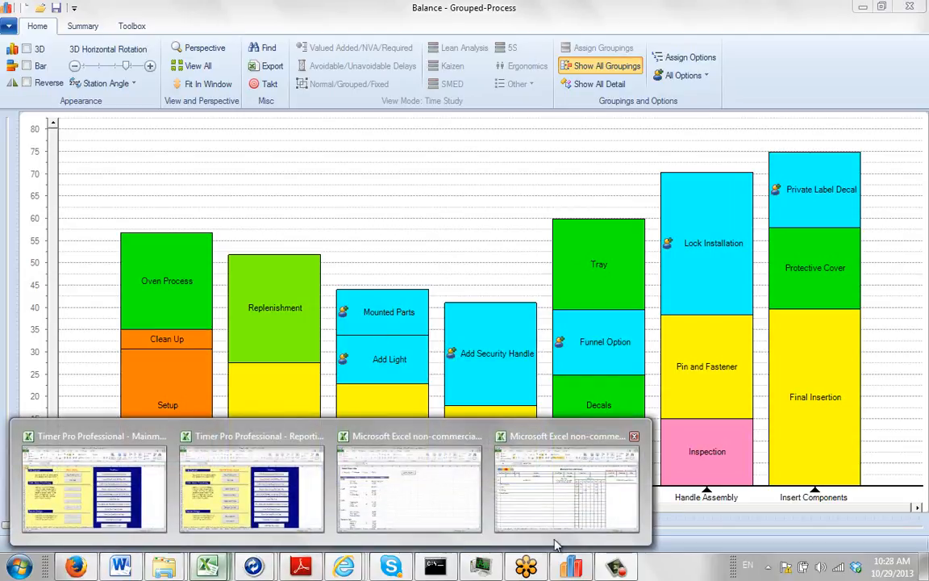
- Show all activity detail in the Mold Parts balance chart, coloured by value-added/NVA/required classification
click(565, 484)
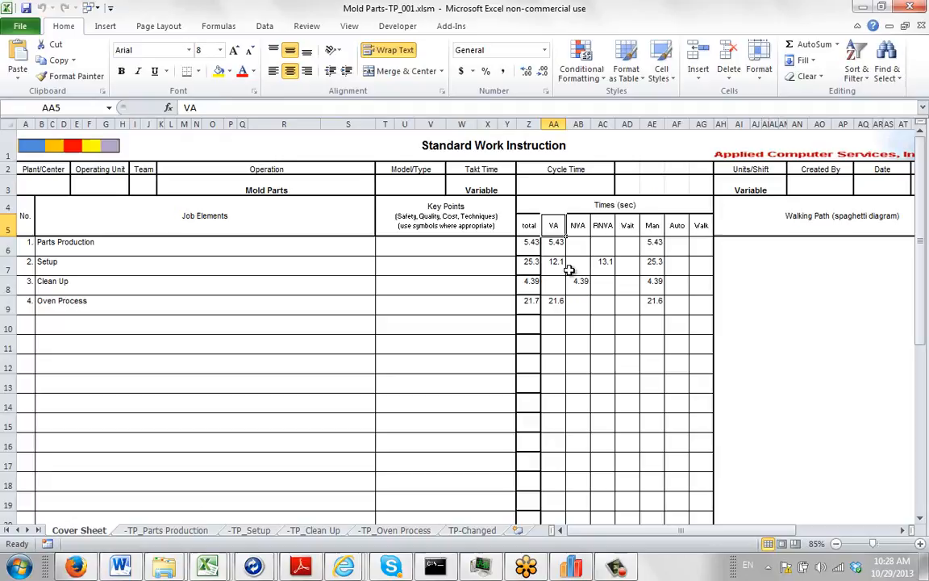
click(603, 225)
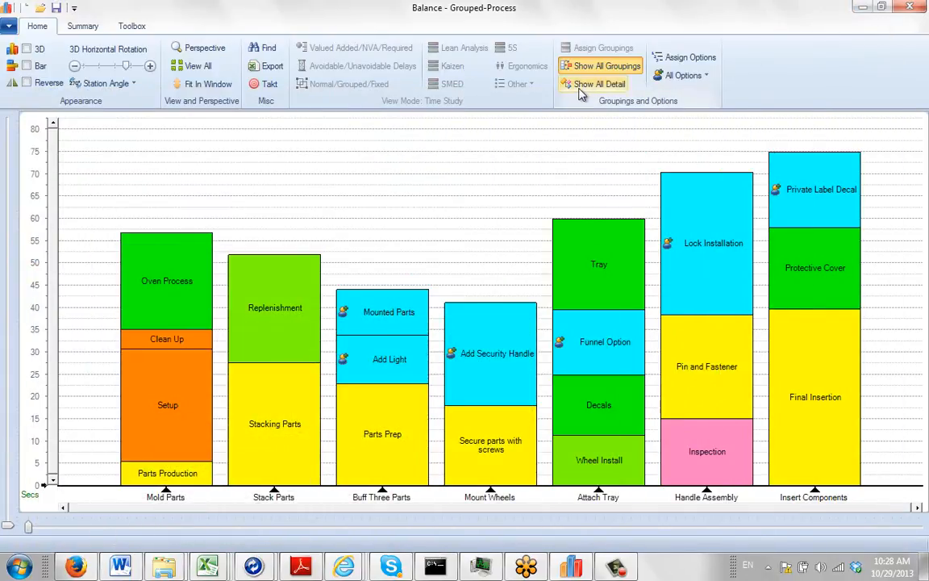
click(599, 84)
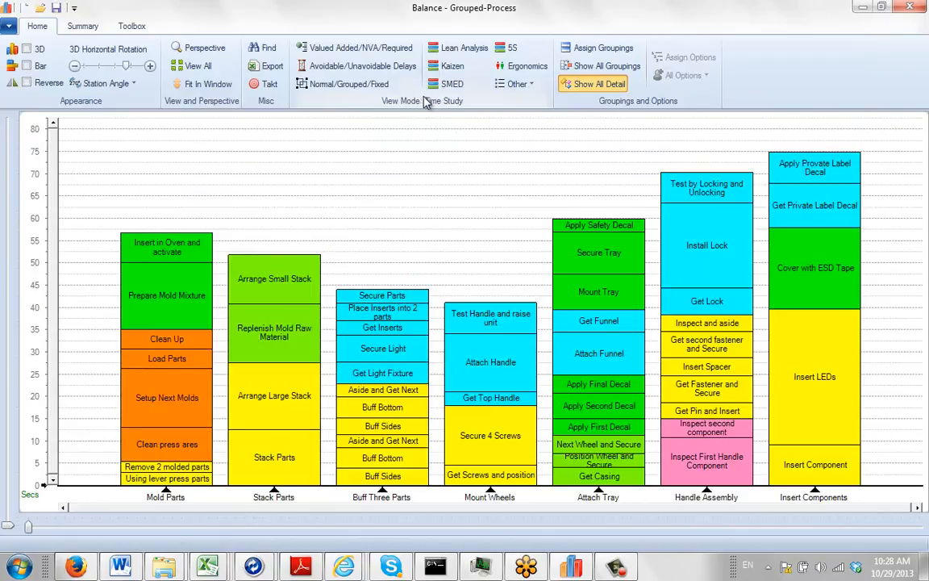
click(359, 48)
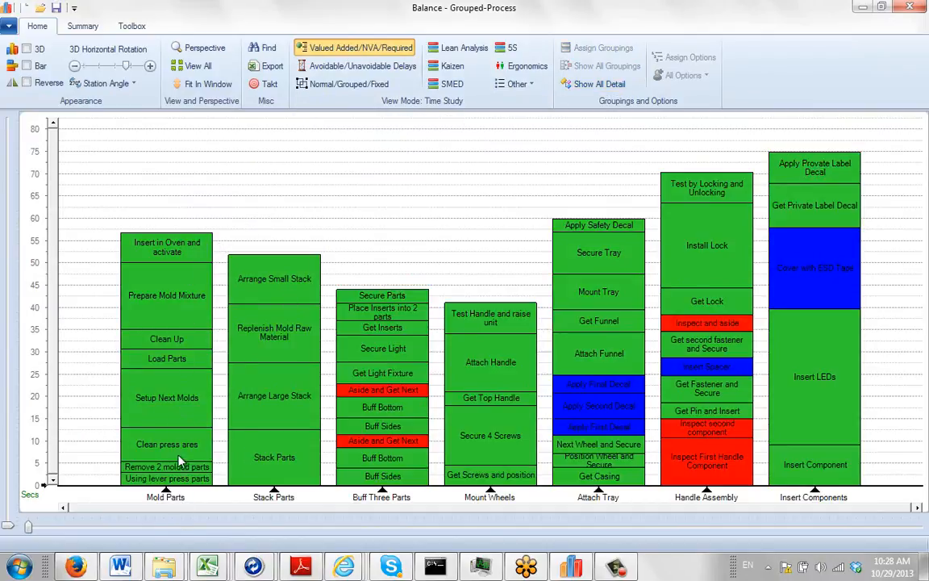
mouse_move(169, 319)
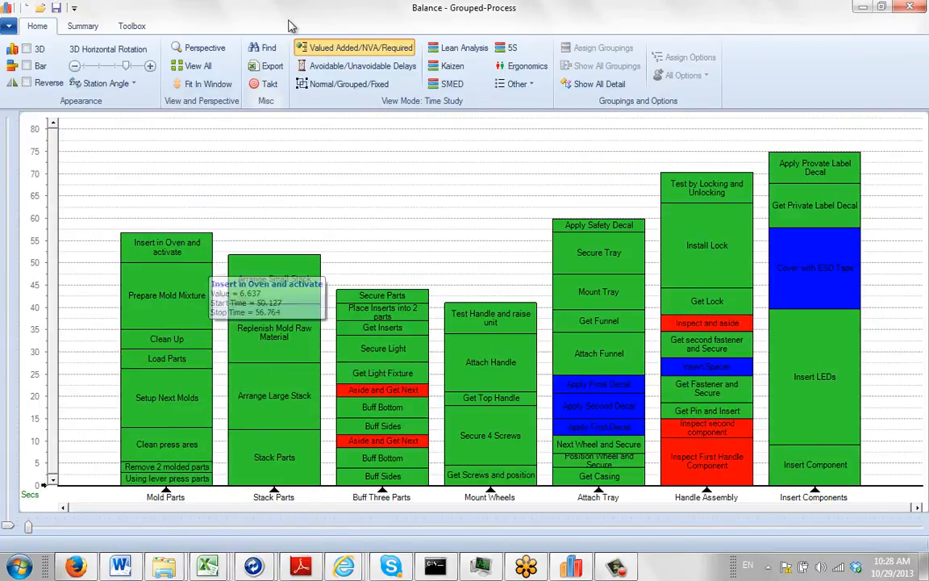
mouse_move(212, 358)
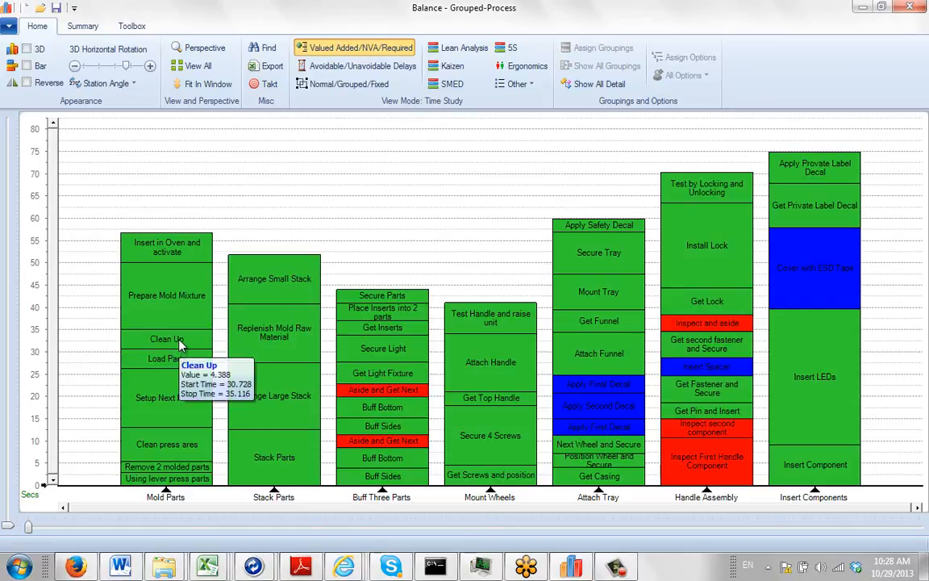
- Classify Clean Up as non-value-added; Setup Next Molds and Replenish Mold Raw Material as required non-value-added
right_click(168, 339)
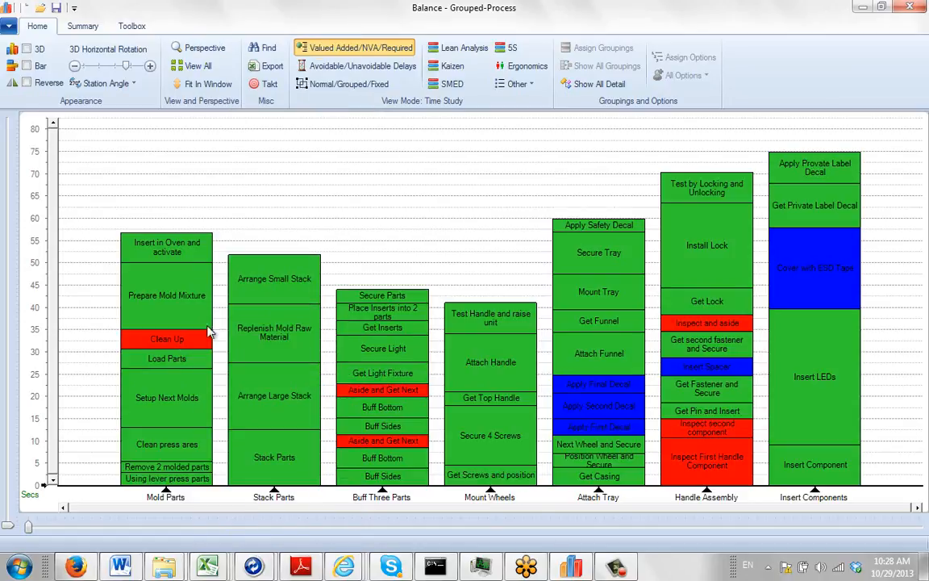
mouse_move(186, 406)
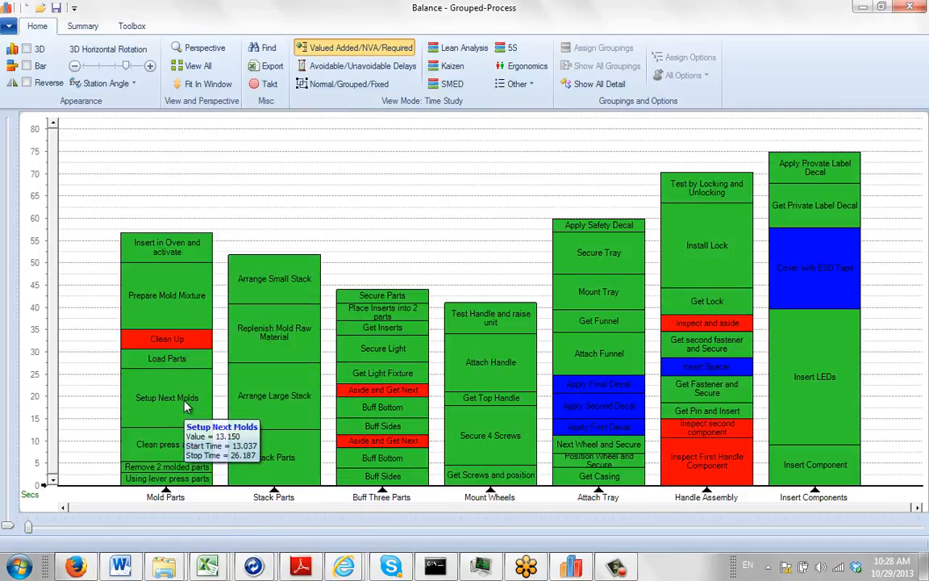
right_click(167, 396)
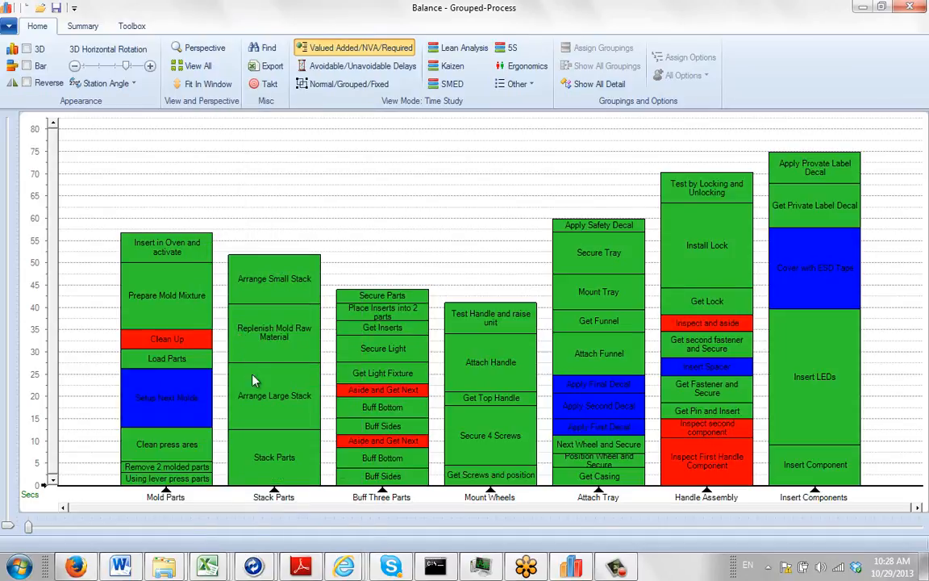
mouse_move(274, 490)
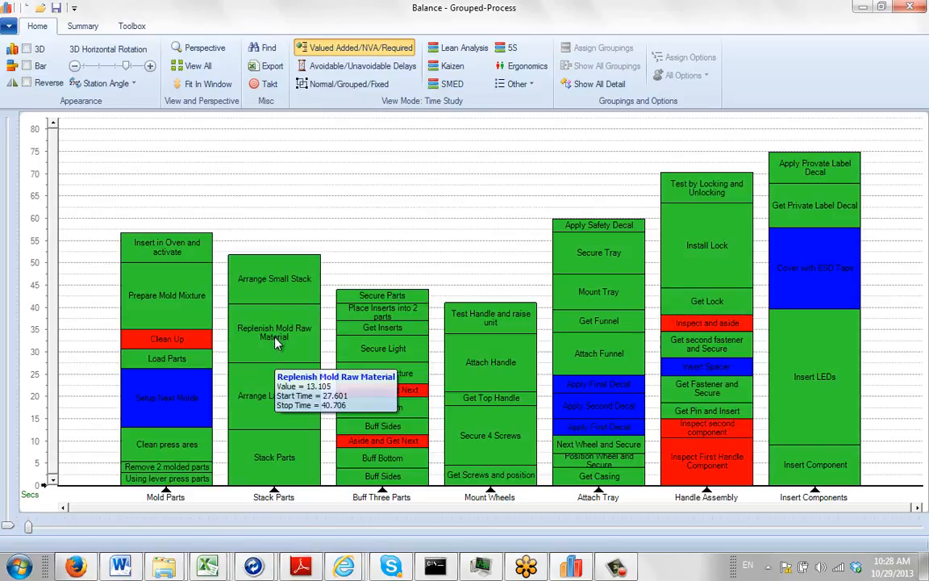
right_click(275, 332)
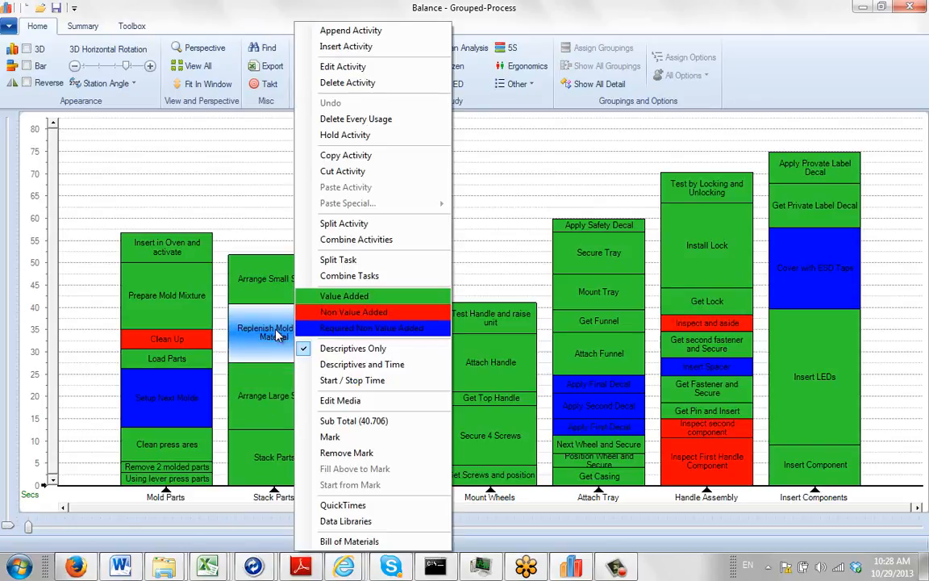
mouse_move(371, 327)
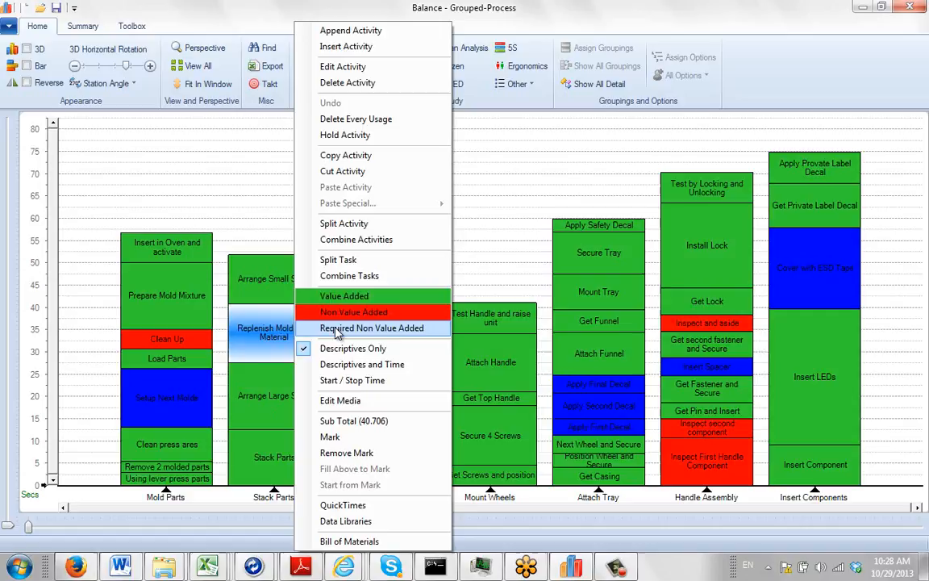
click(371, 327)
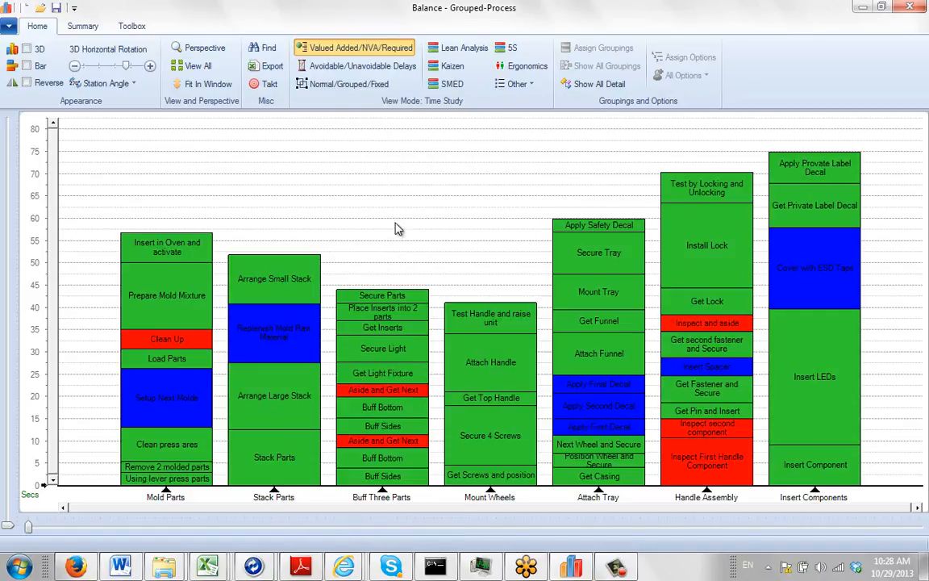
mouse_move(361, 232)
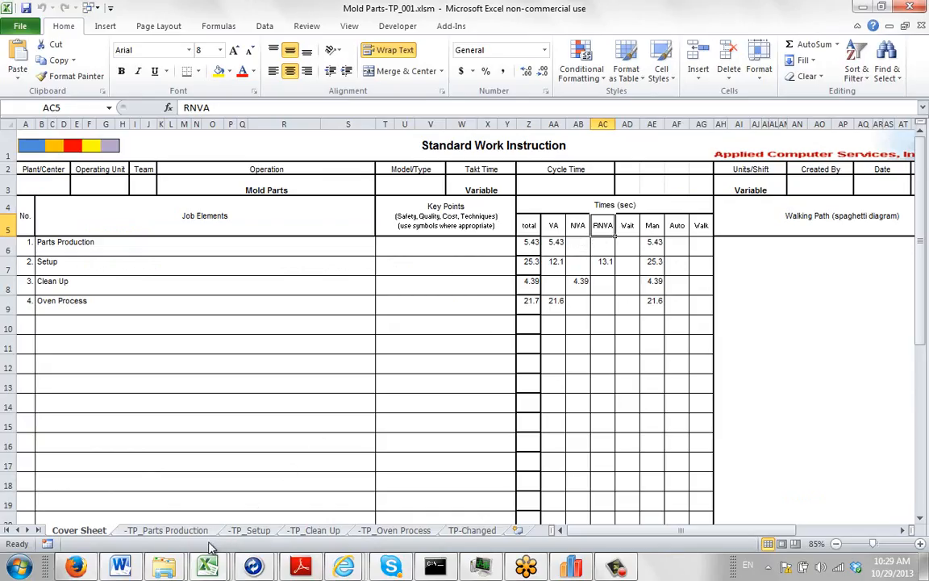
click(164, 529)
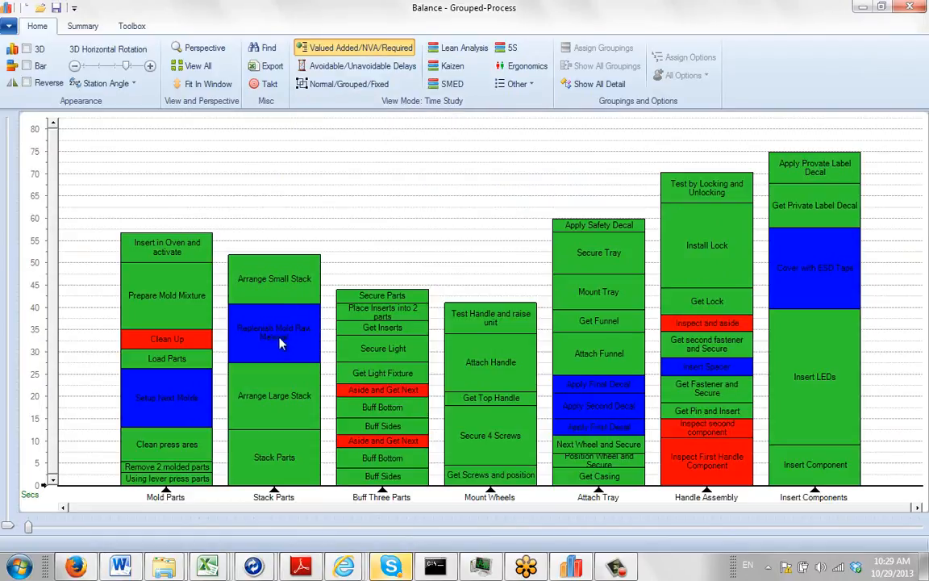
mouse_move(282, 342)
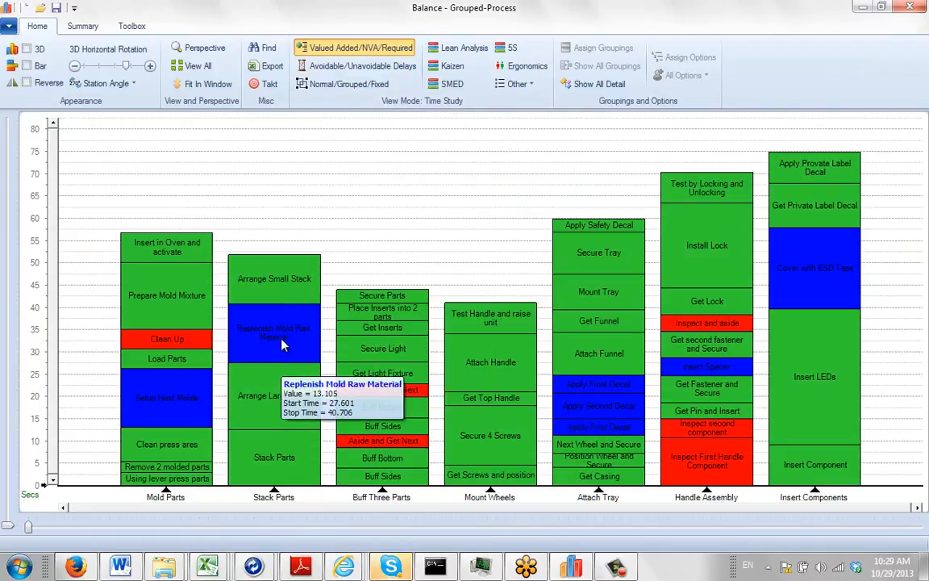
- Restore normal grouped colouring with every activity still shown in detail
right_click(274, 332)
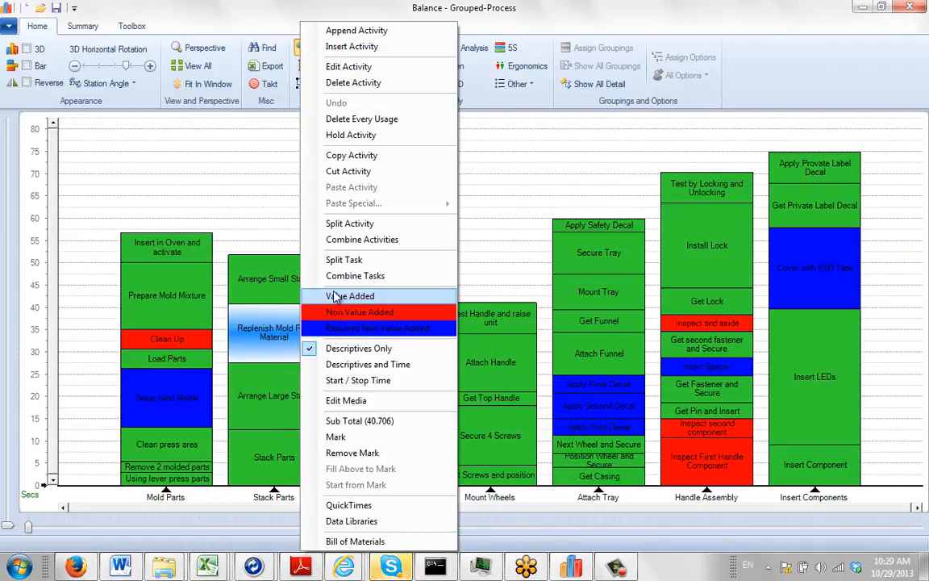
click(352, 297)
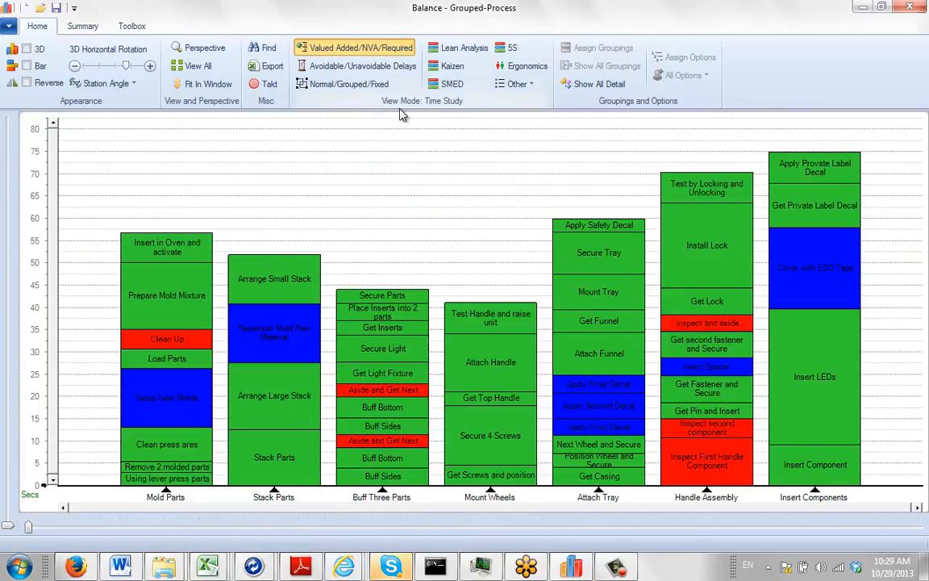
click(601, 84)
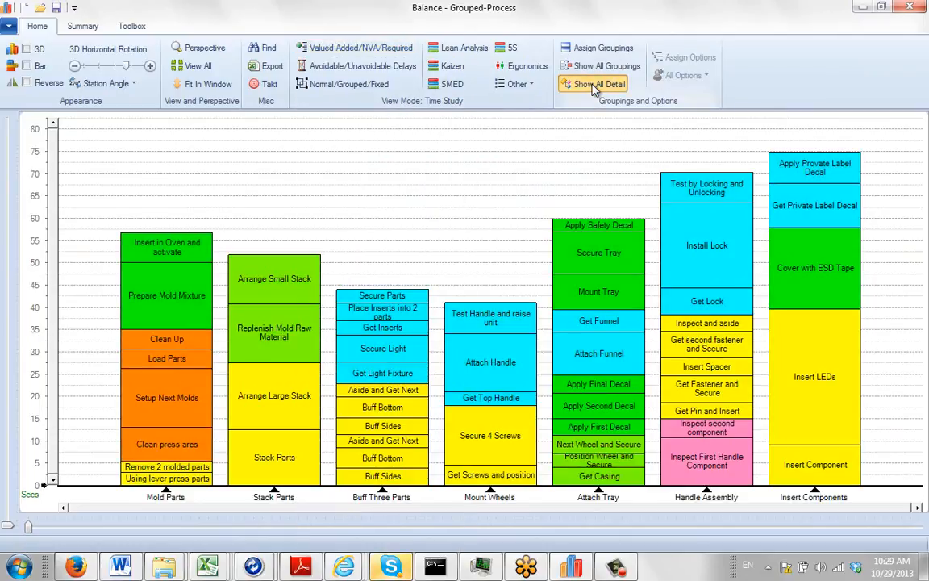